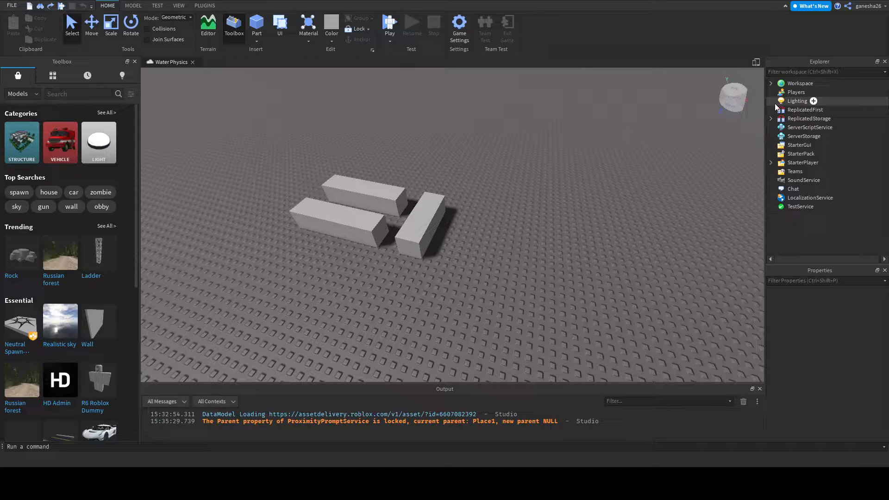
Expand ReplicatedStorage > Water > Main > Water and open its Script in the editor
left_click(772, 119)
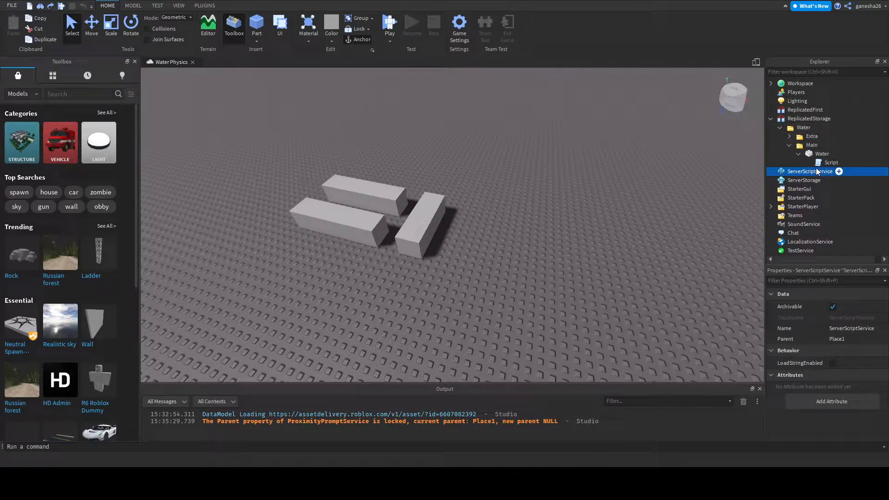
left_click(822, 154)
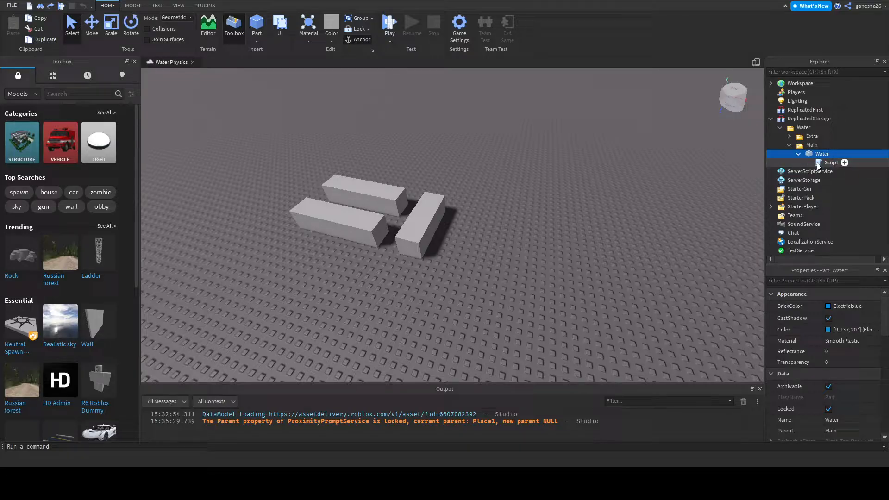
double_click(832, 163)
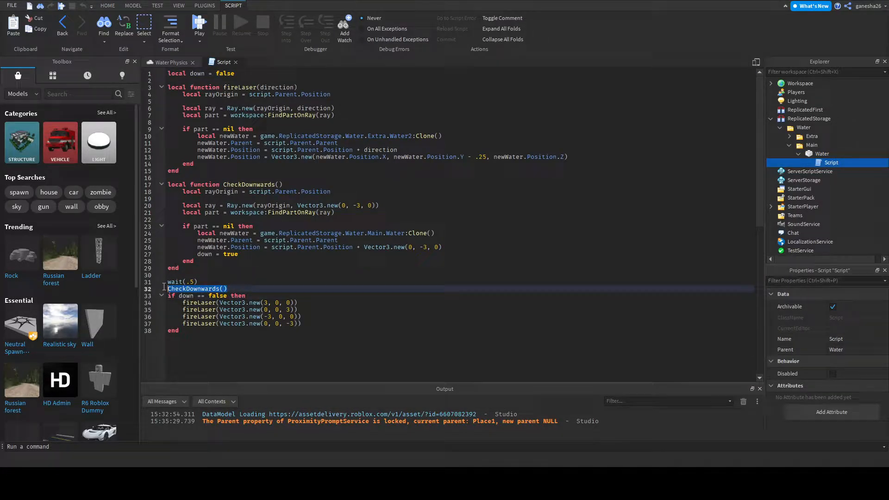
Turn wait(.5) into a 'while wait(.5) do' loop with end, indented body, and 'down = false'
left_click(198, 282)
type("while w")
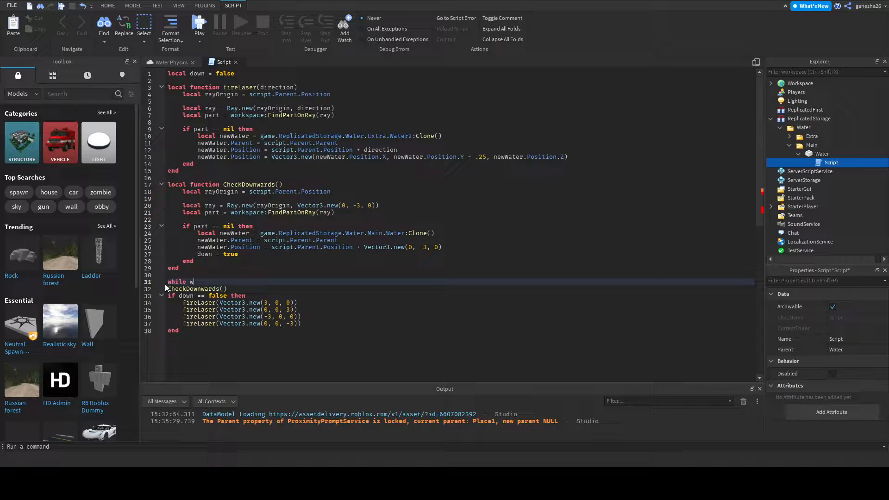
type("ait(.5) do")
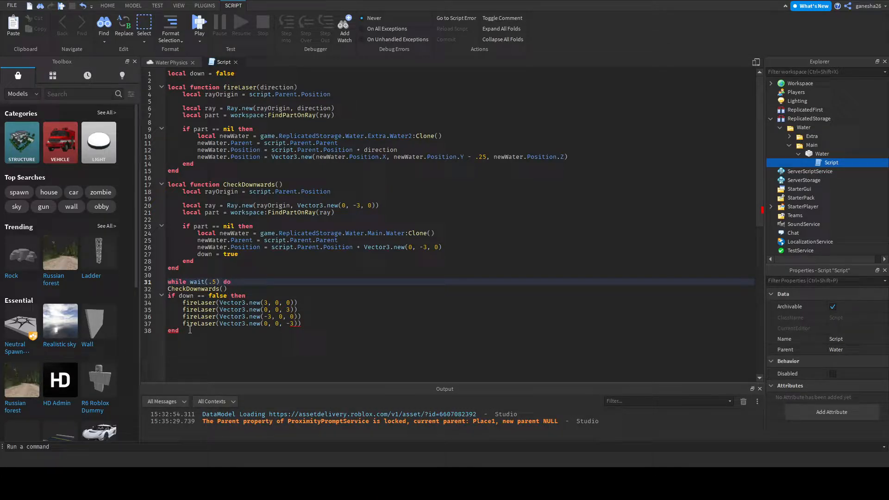
key("enter")
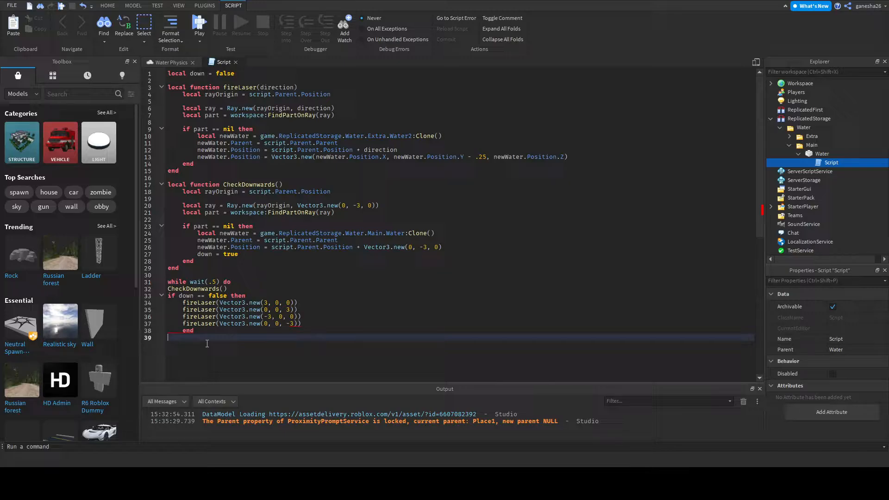
type("end")
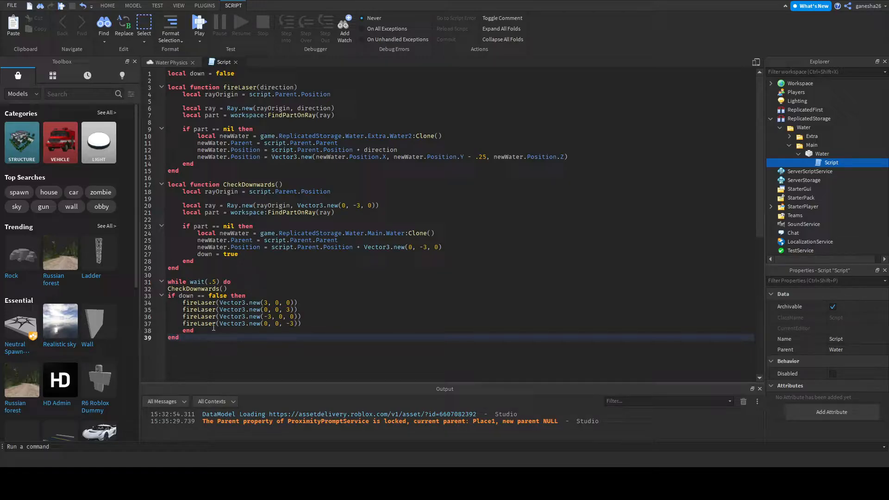
left_click_drag(201, 302, 301, 324)
type("down = f")
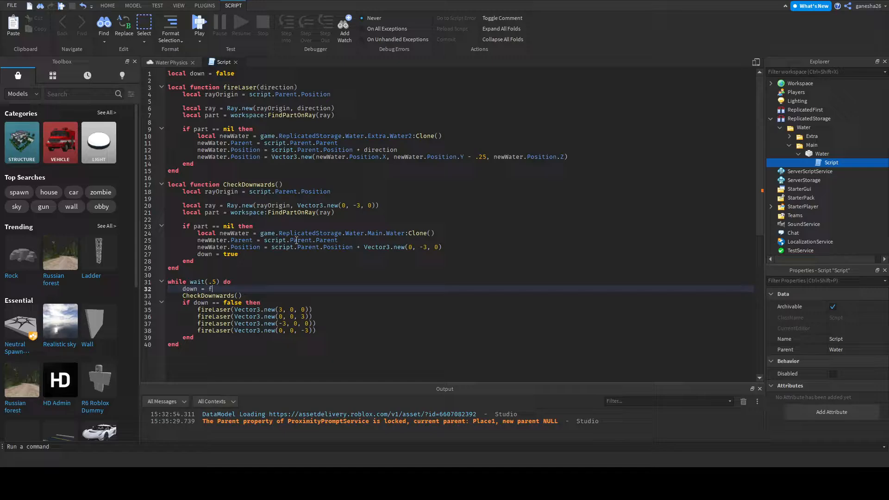
type("alse")
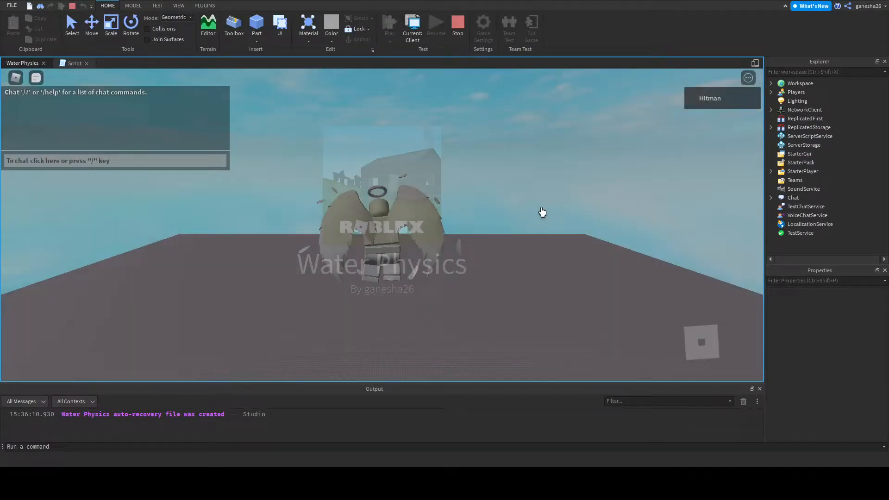
Playtest the place and stop once the water blocks stack into a tall column
left_click(389, 25)
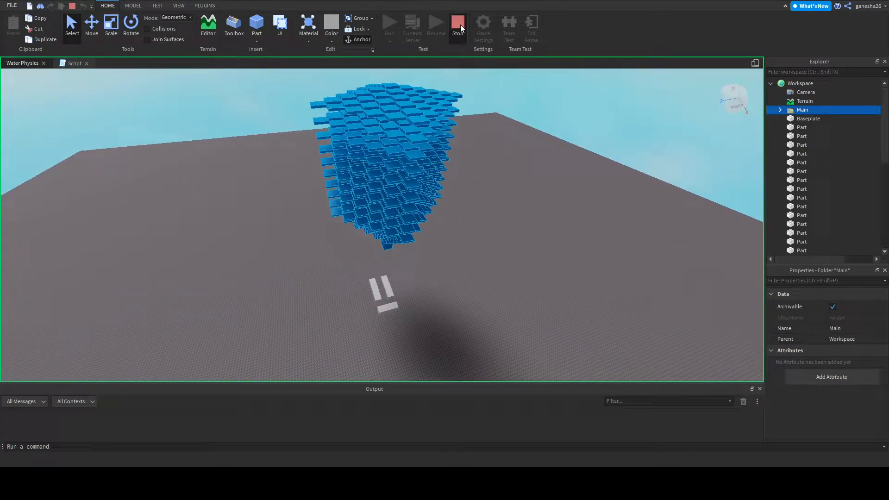
left_click(458, 26)
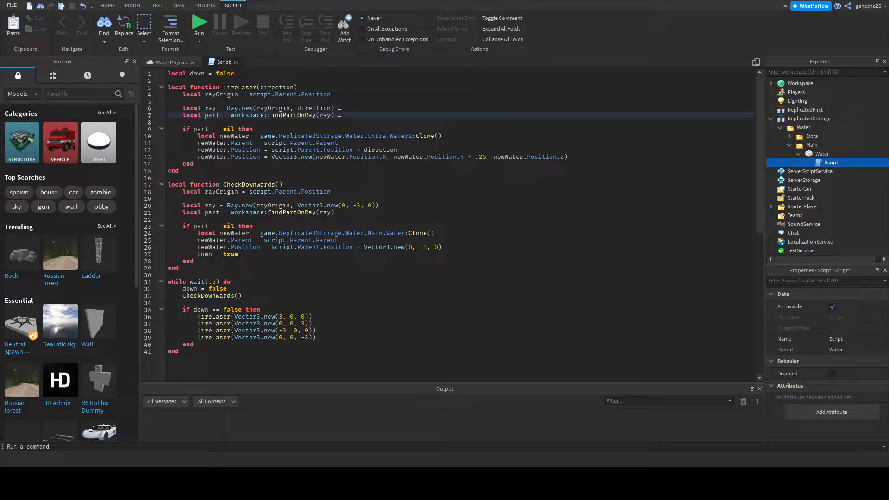
left_click(334, 108)
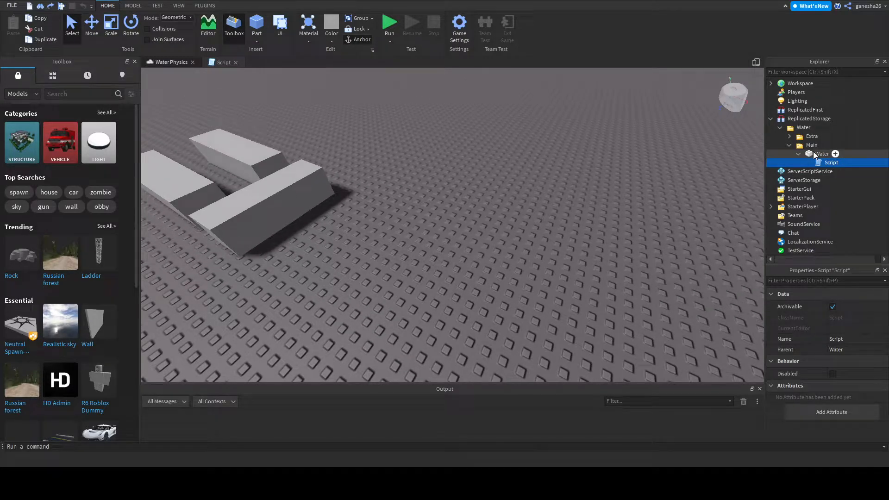
left_click(822, 154)
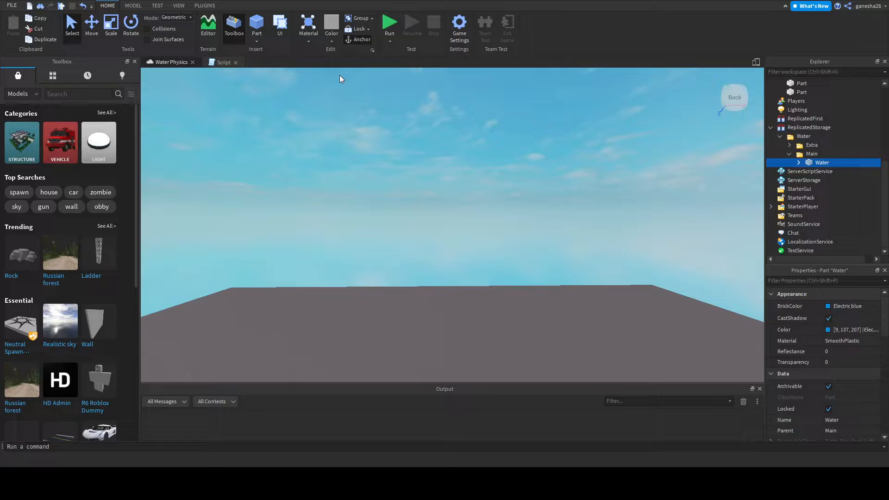
left_click(223, 62)
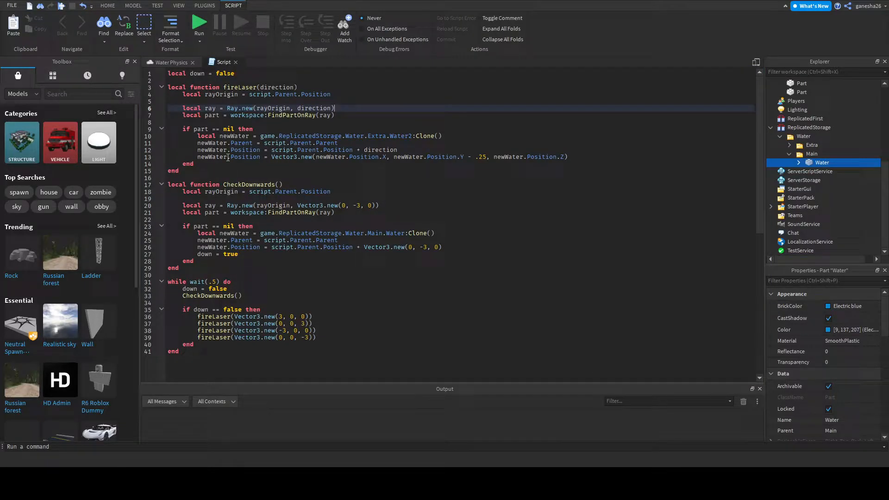
Set line 6 to Ray.new(rayOrigin + direction, Vector3.new(0, -3, 0)) and line 9 to 'if part ~= nil'
left_click_drag(182, 108, 335, 115)
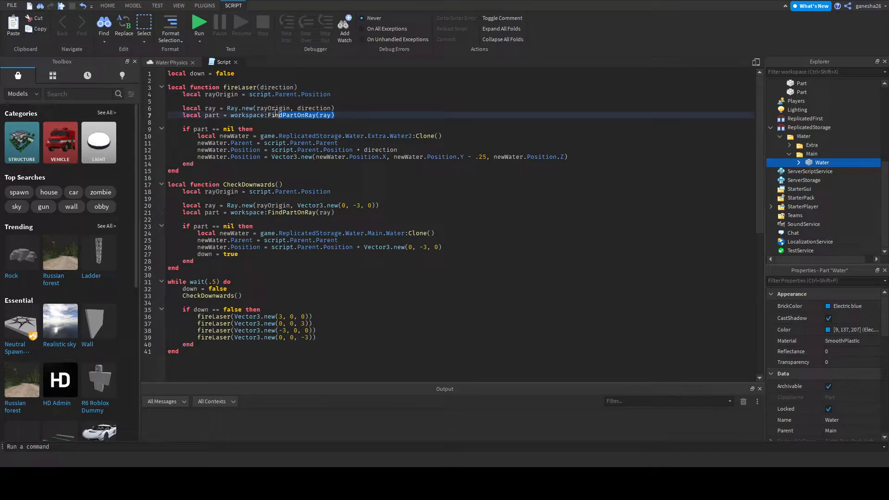
double_click(313, 108)
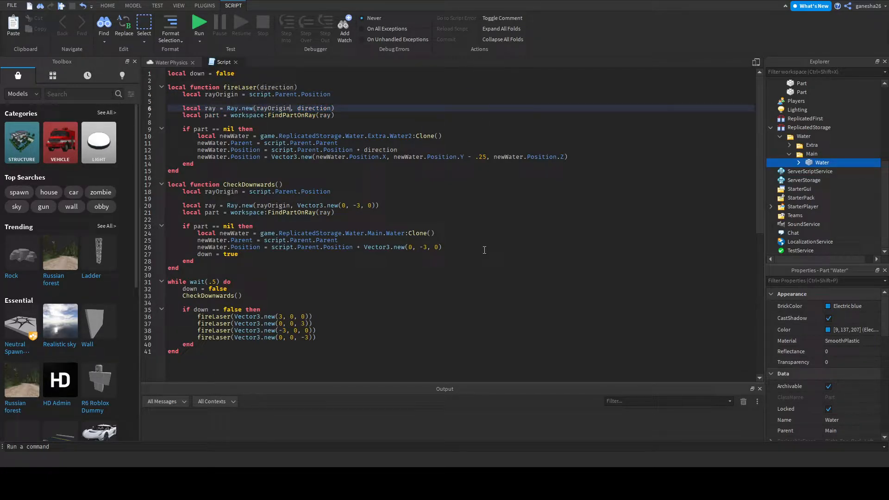
type("+ direction")
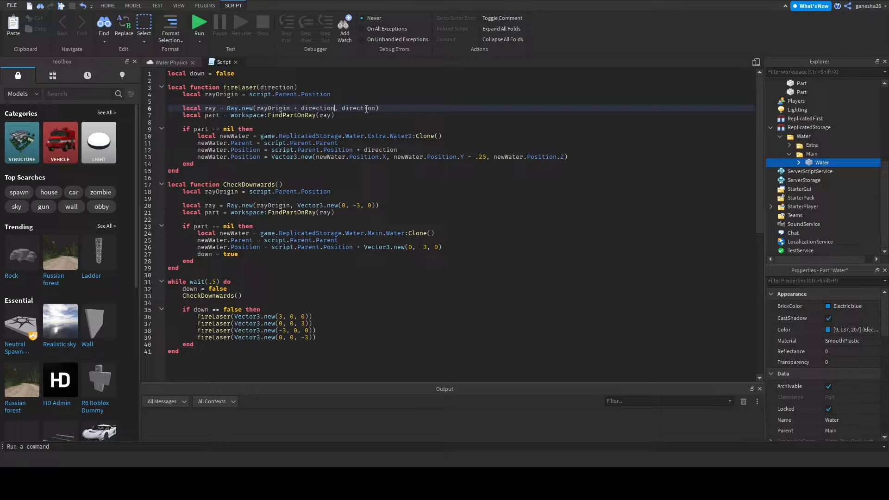
type("ve")
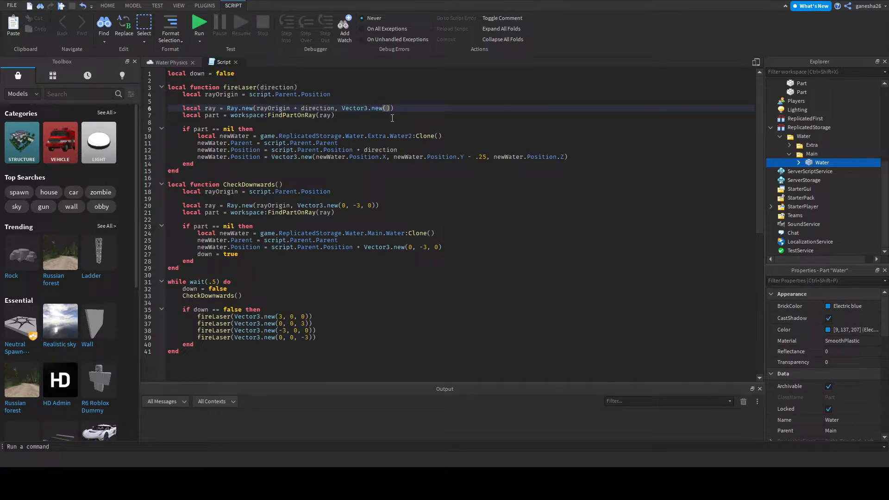
type("0,")
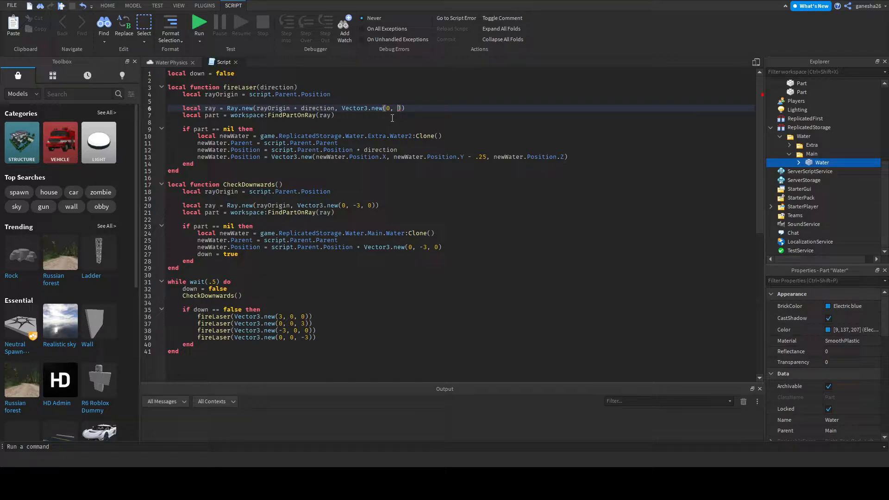
type("-3, 0")
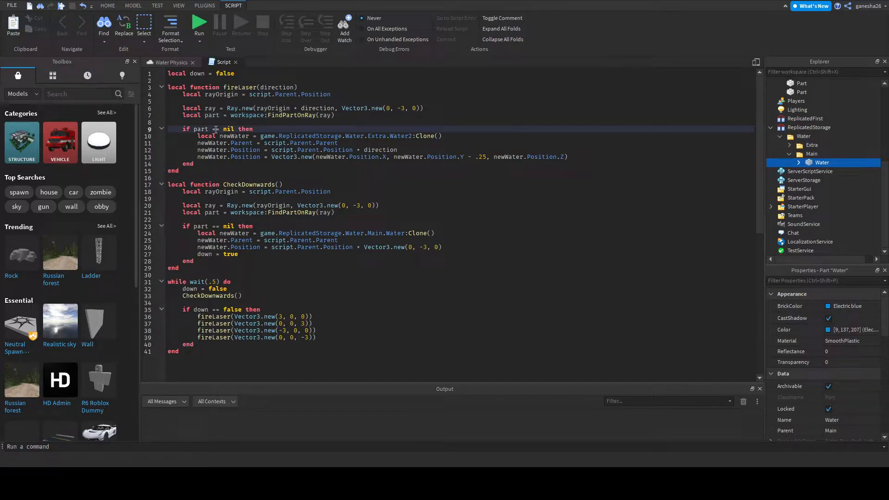
type("~= nil then")
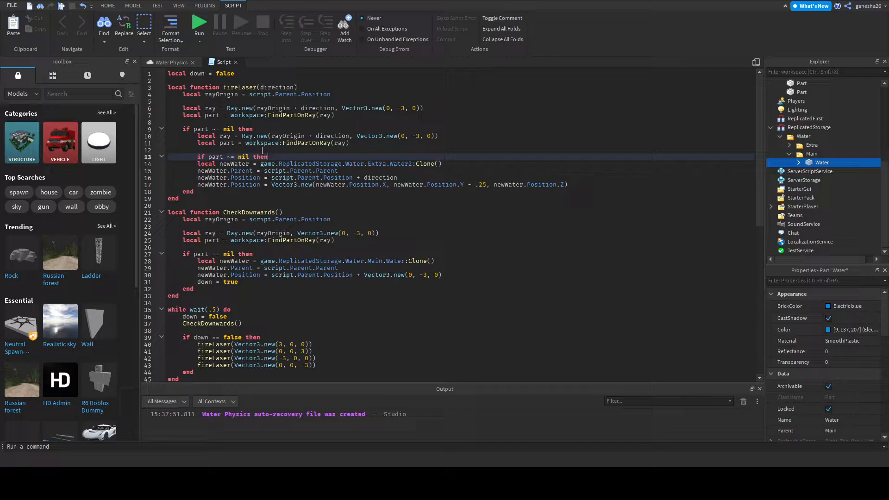
Add an inner Ray.new(rayOrigin, direction) check that spawns water only on no hit, then run a test
left_click_drag(198, 164, 568, 185)
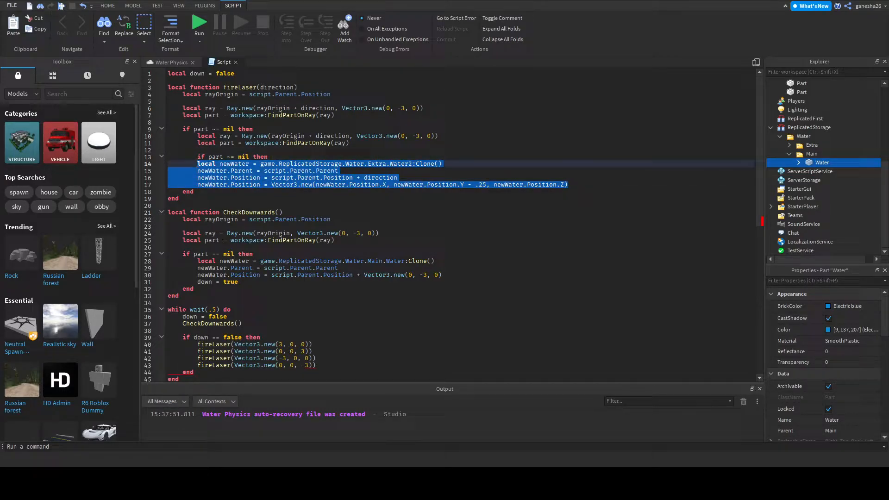
left_click(584, 184)
type(",")
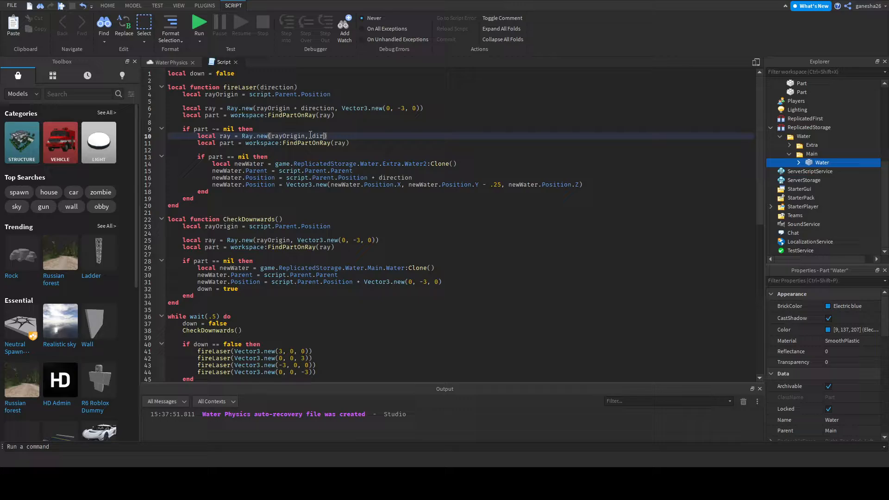
type("direction")
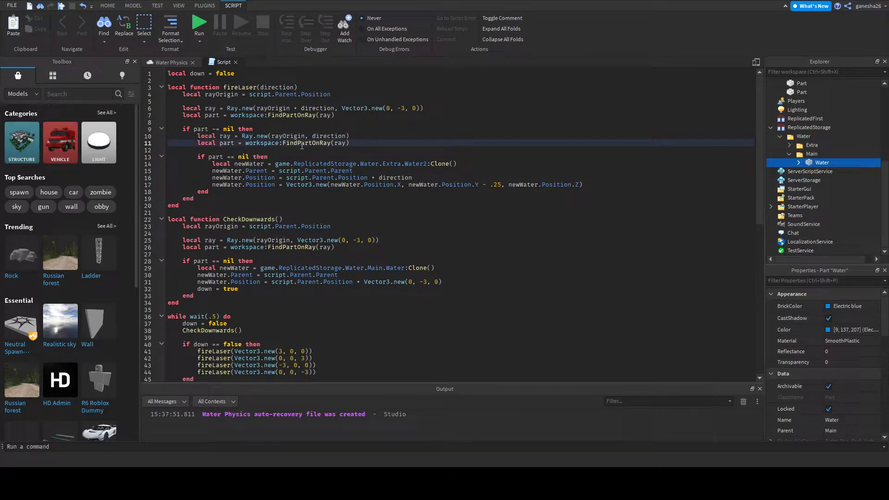
left_click(199, 23)
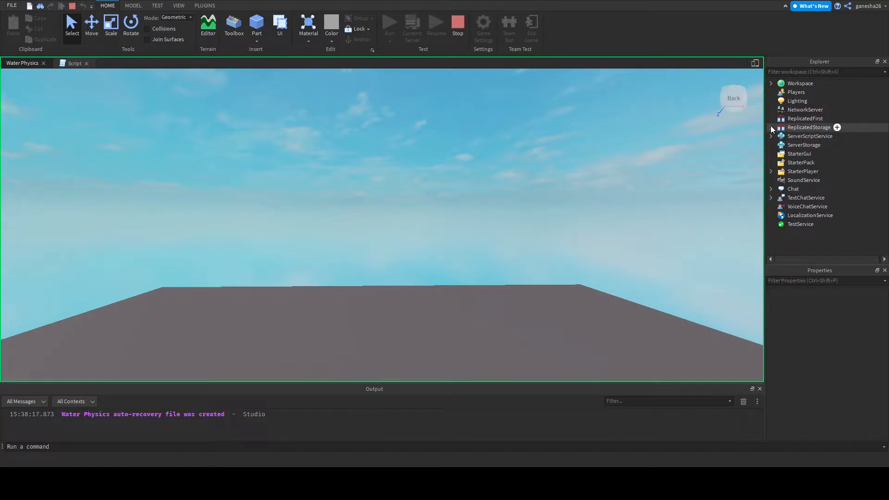
Expand ReplicatedStorage and select the Water part inside the Main folder
left_click(771, 127)
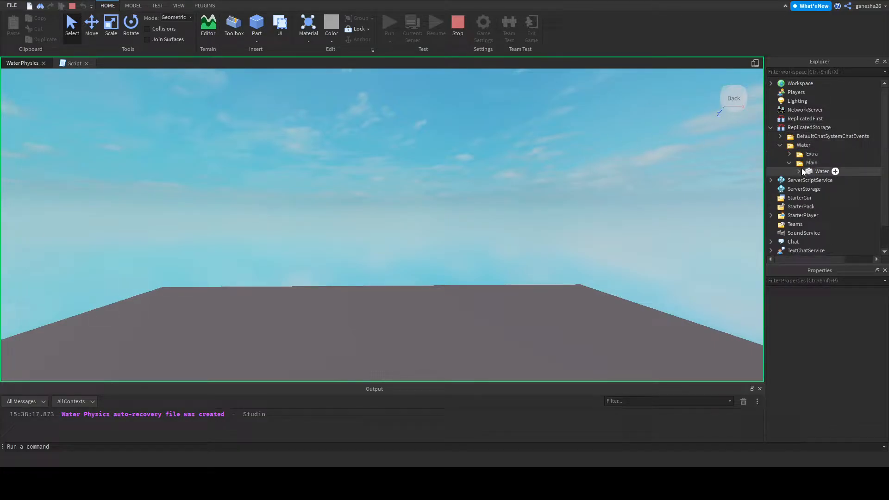
left_click(812, 162)
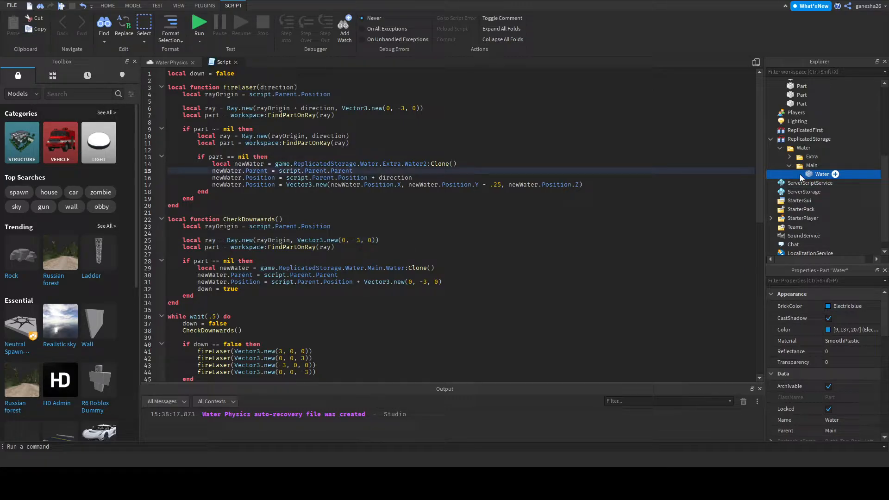
Add a BoolValue named IsWater under the Main Water part and set it true
left_click(800, 174)
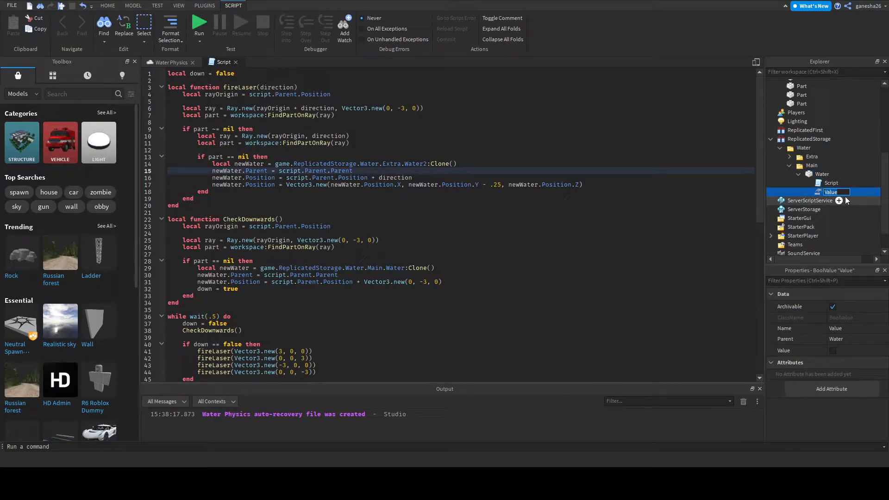
type("IsWater")
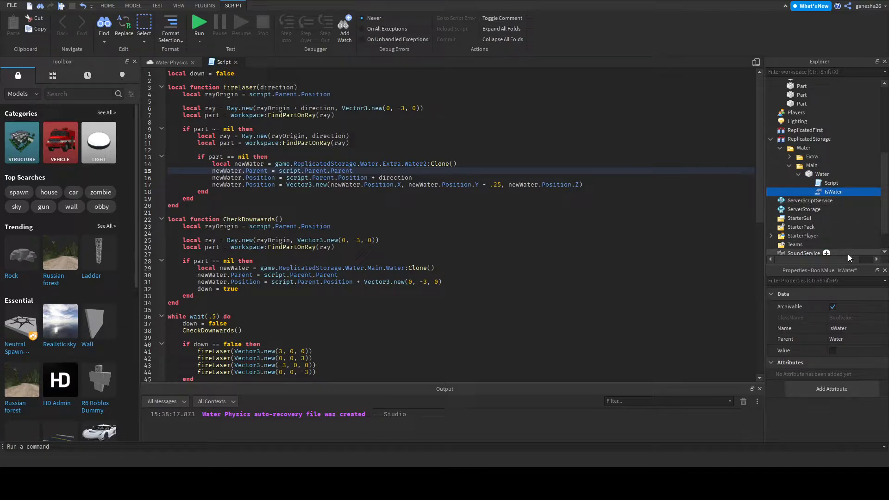
left_click(833, 351)
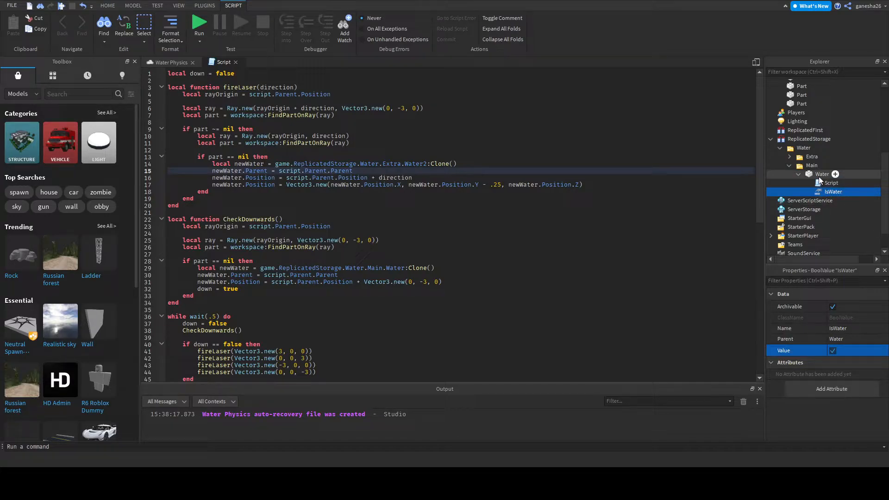
Copy IsWater into the Extra folder's parts Water2 through Water6
left_click(791, 157)
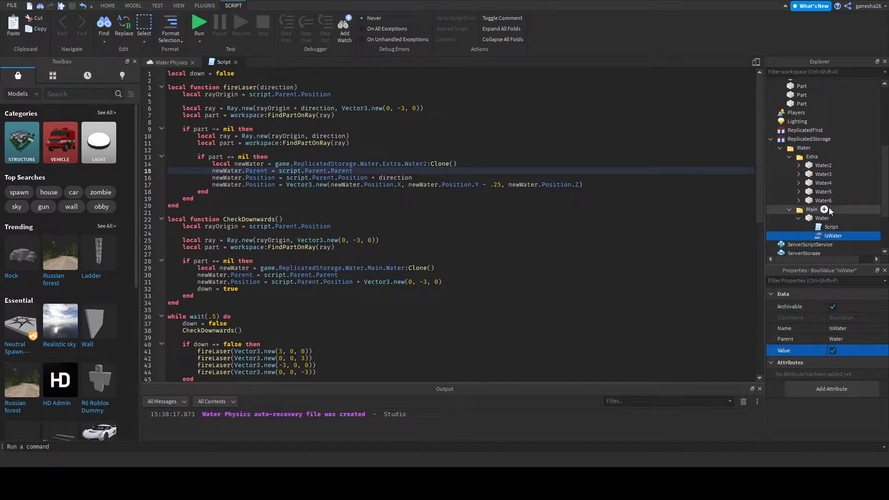
left_click(823, 164)
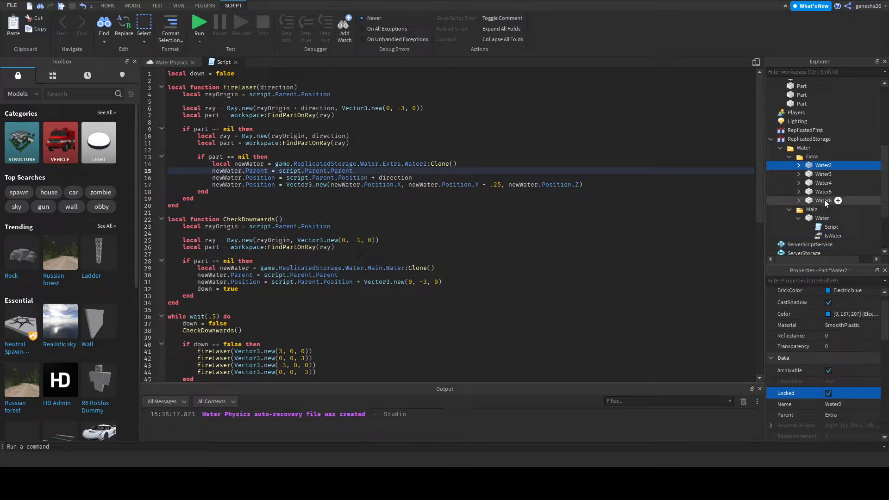
left_click(824, 200)
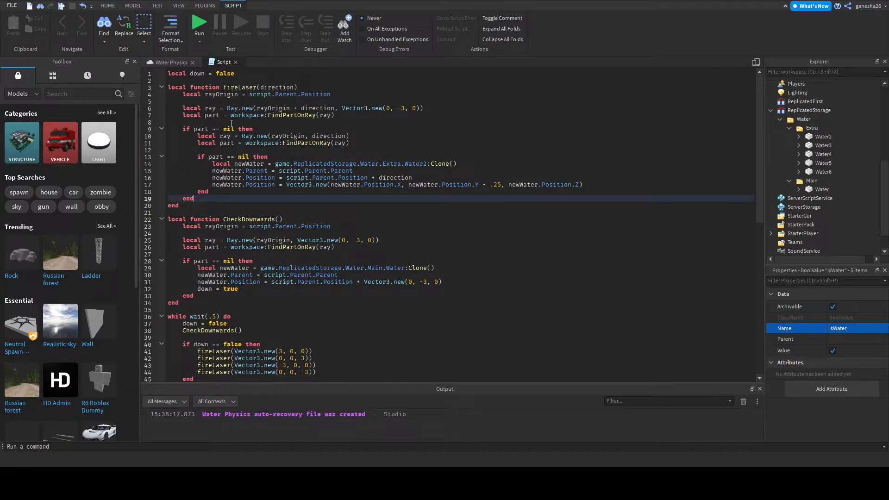
Append 'and part:FindFirstChild("IsWater") == nil' to line 9's check and start a test run
left_click(235, 129)
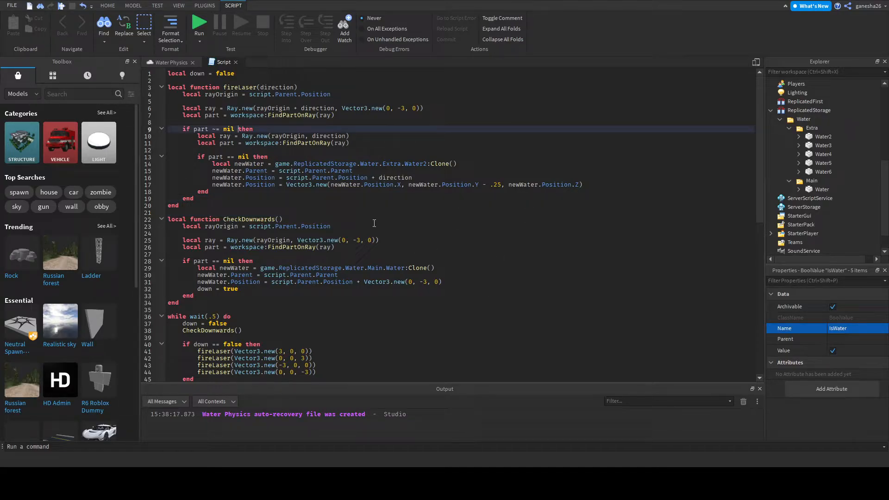
type("and part:")
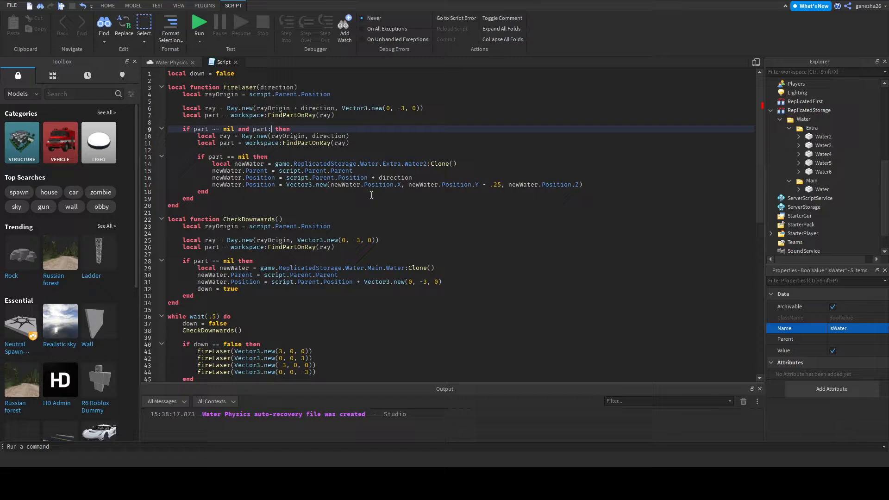
type("FindFirstChild(\"IsWater")
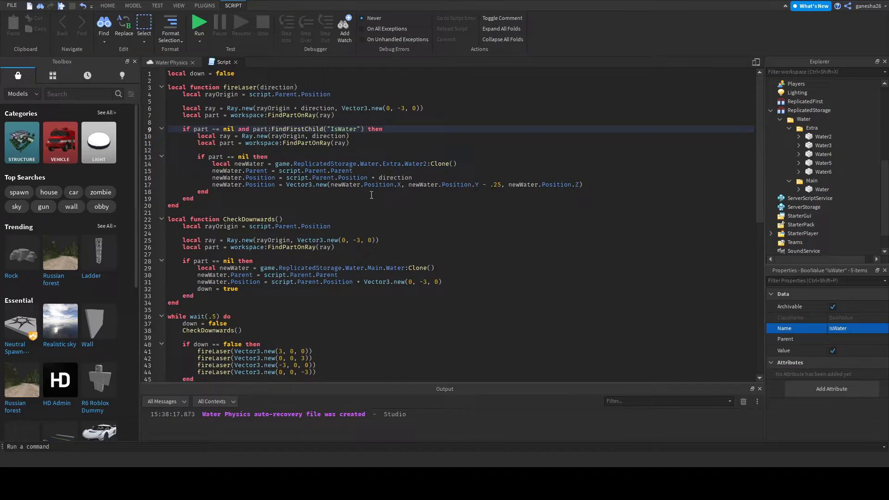
type("== nil")
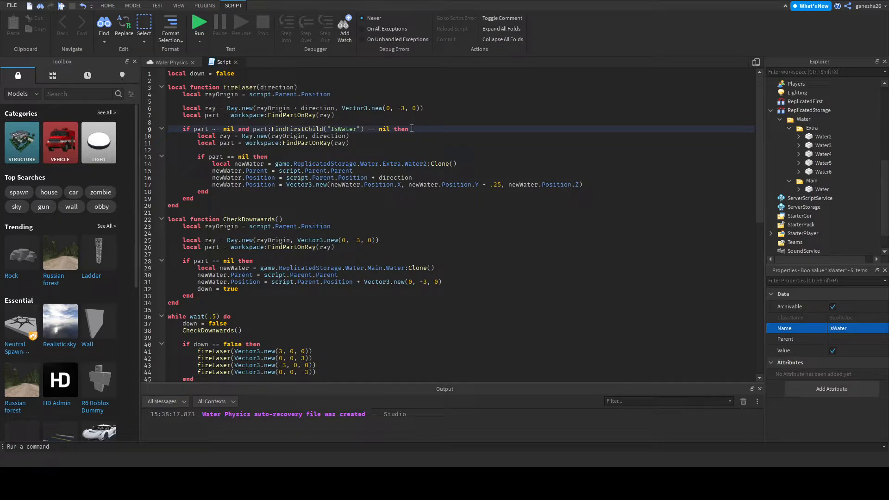
left_click(199, 24)
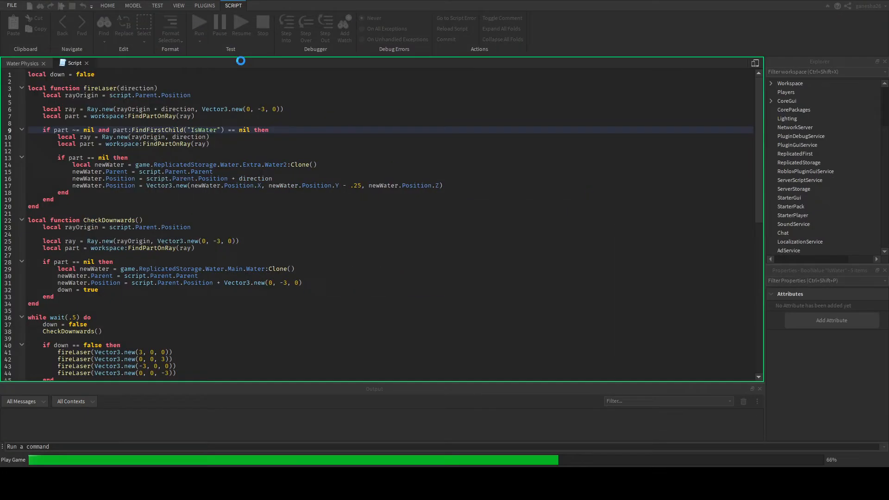
Move the Main water folder into Workspace, watch the water spread, then restart the test
left_click(22, 63)
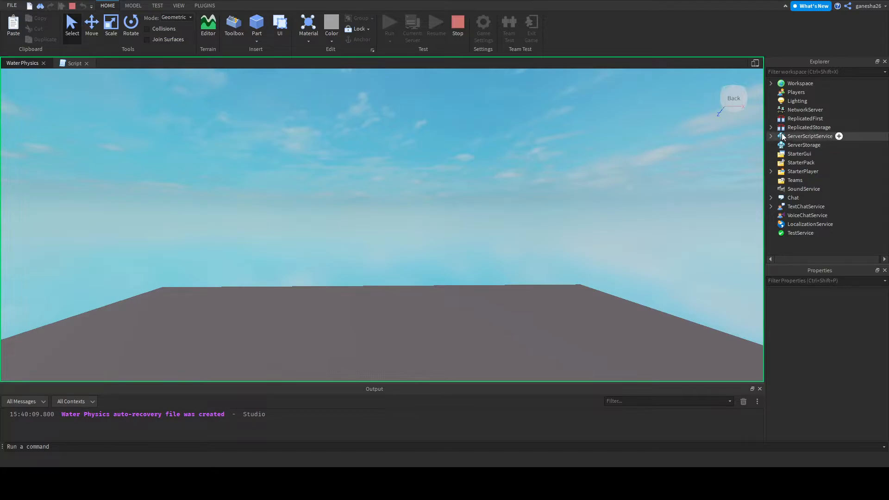
left_click(771, 127)
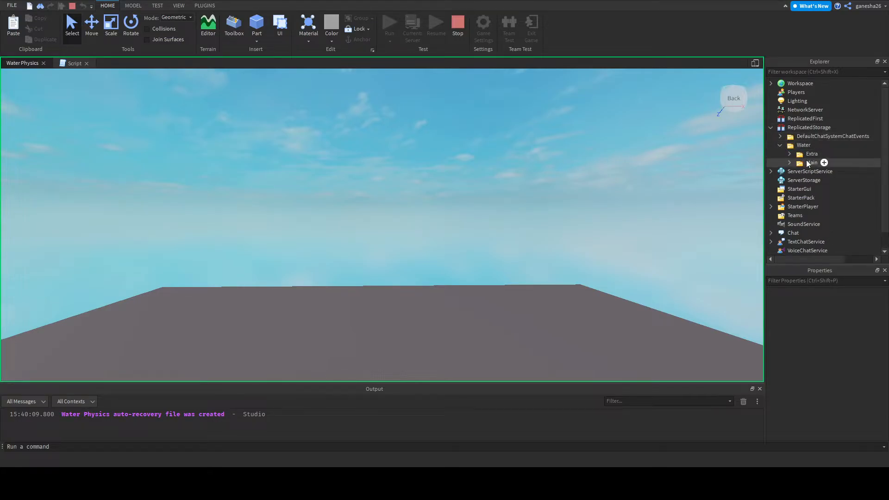
left_click(812, 162)
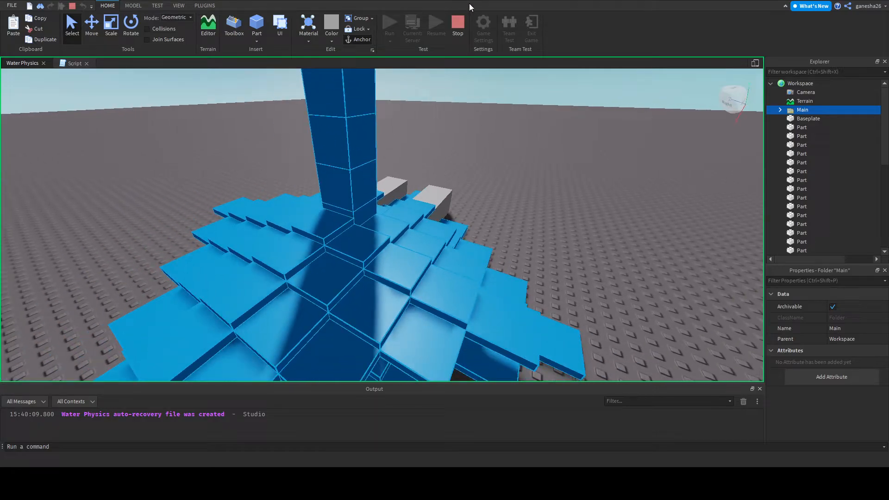
left_click(82, 63)
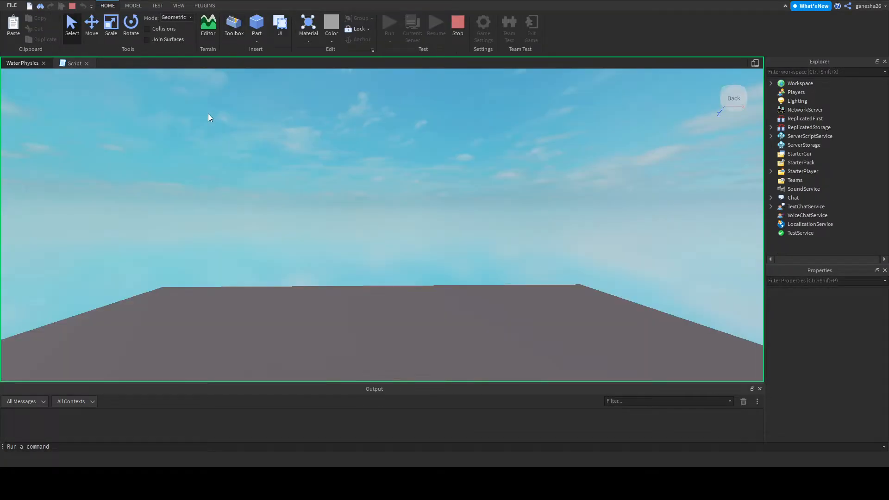
Drop the Main water folder into Workspace, watch the column spread, then select the Baseplate
left_click(74, 63)
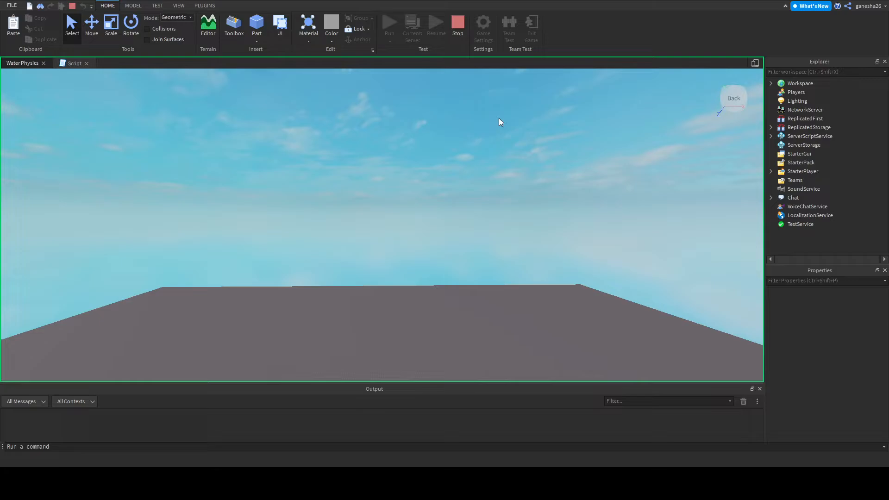
left_click(771, 127)
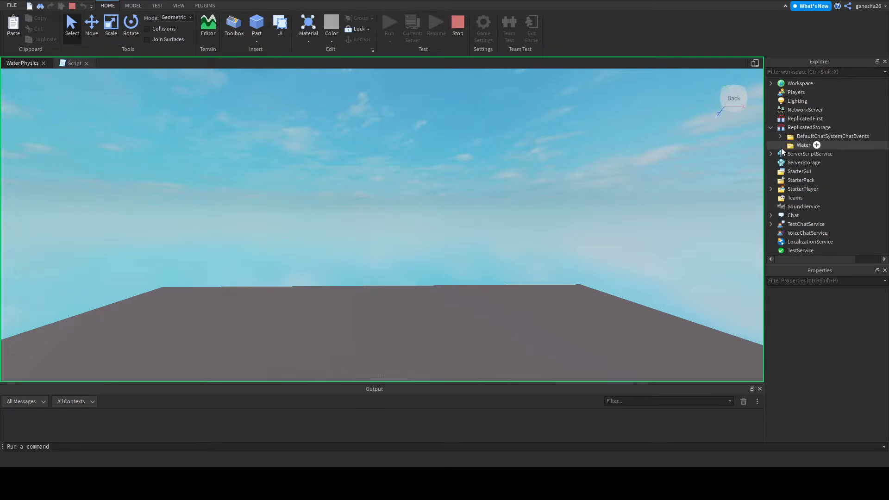
left_click(781, 145)
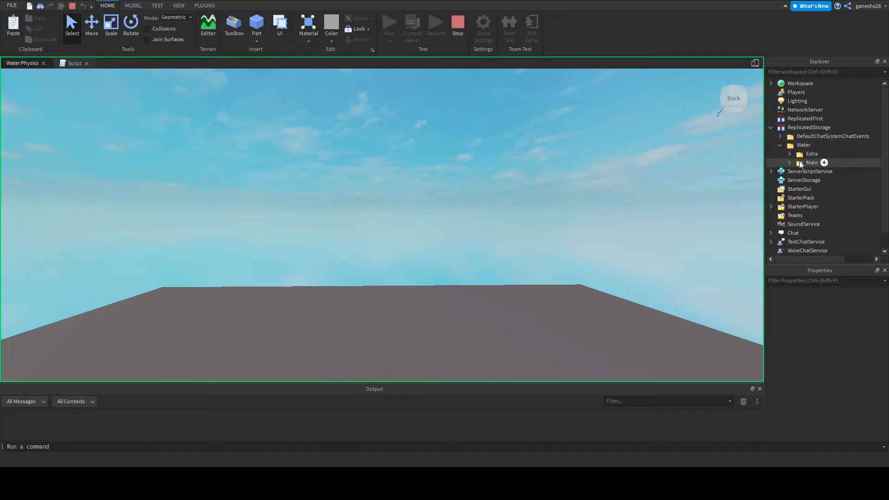
left_click(811, 163)
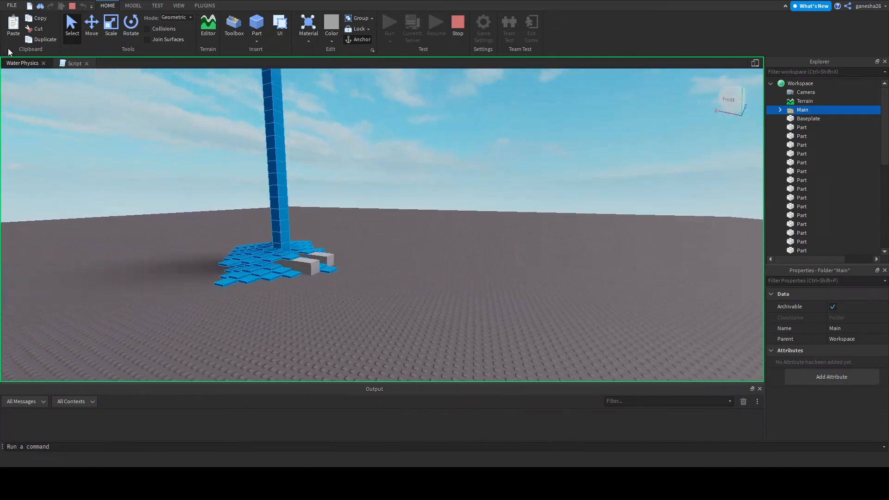
left_click(808, 118)
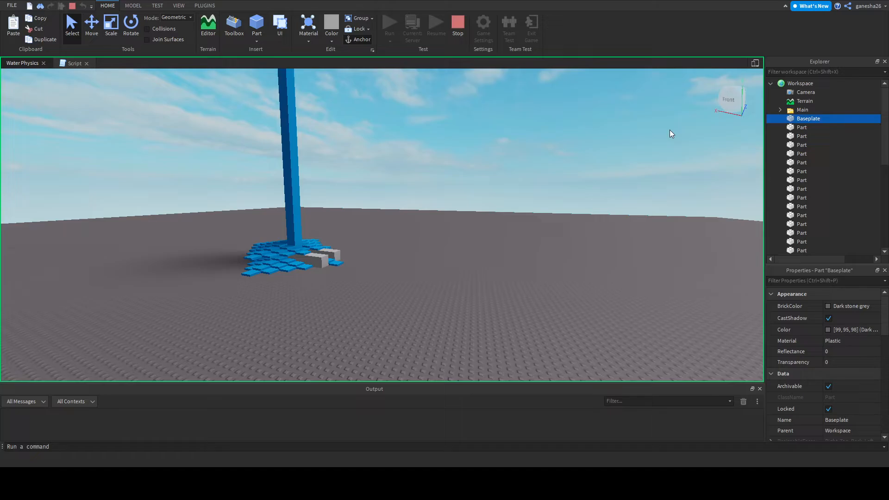
left_click(91, 25)
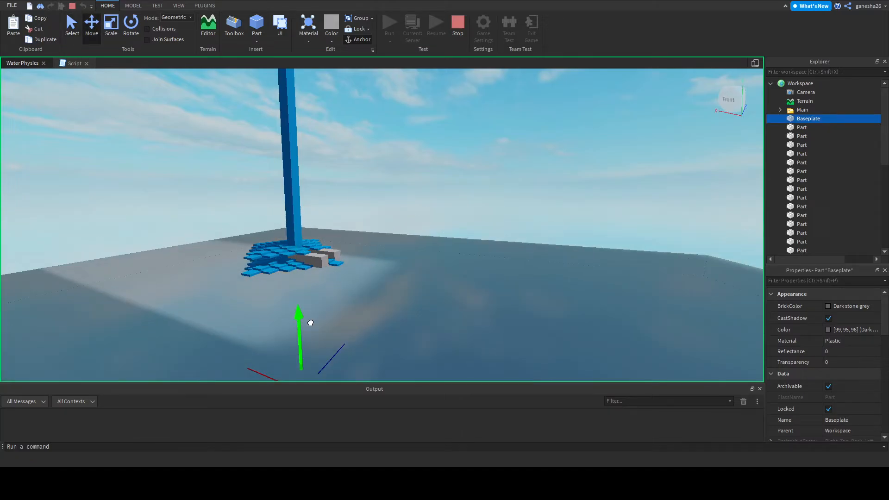